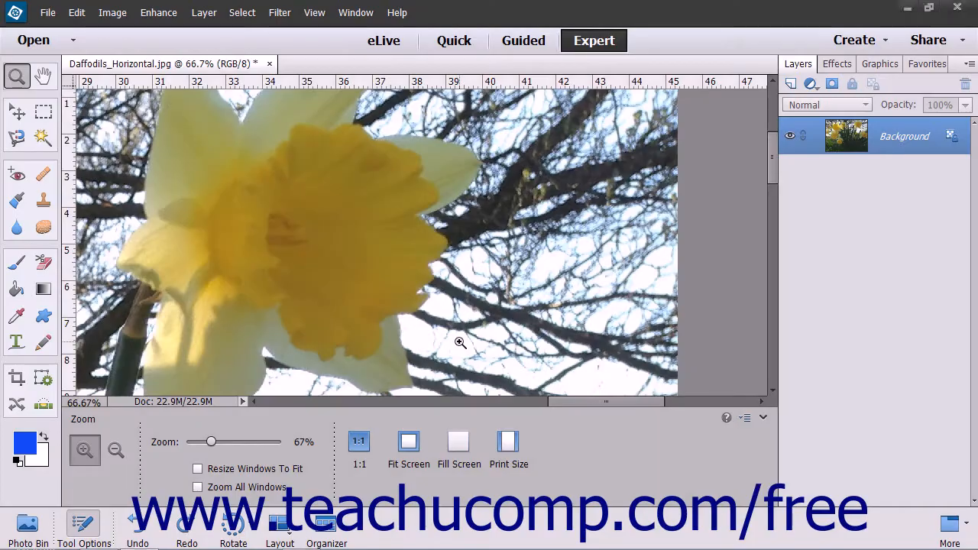
# Select the Blur Tool in the toolbox to show its options.
pyautogui.click(17, 227)
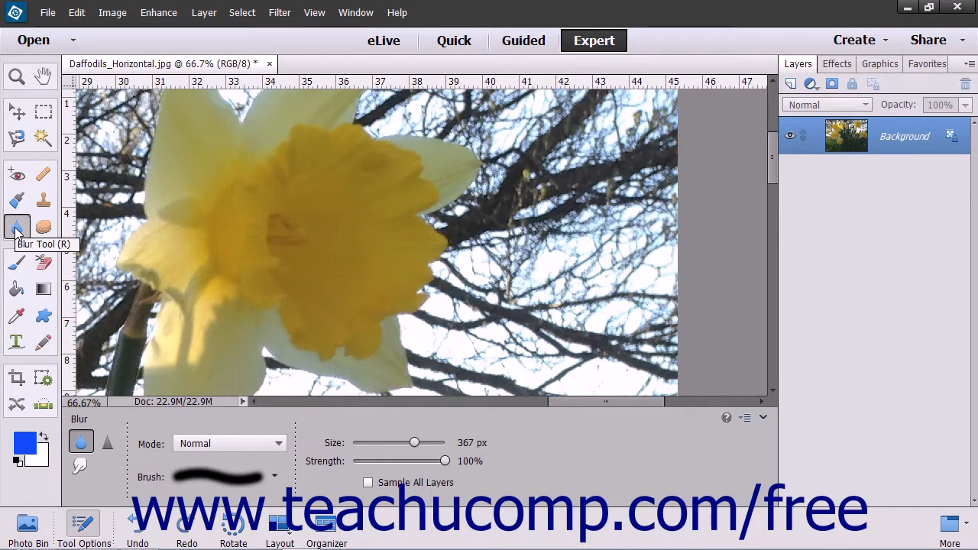
pyautogui.moveTo(81, 443)
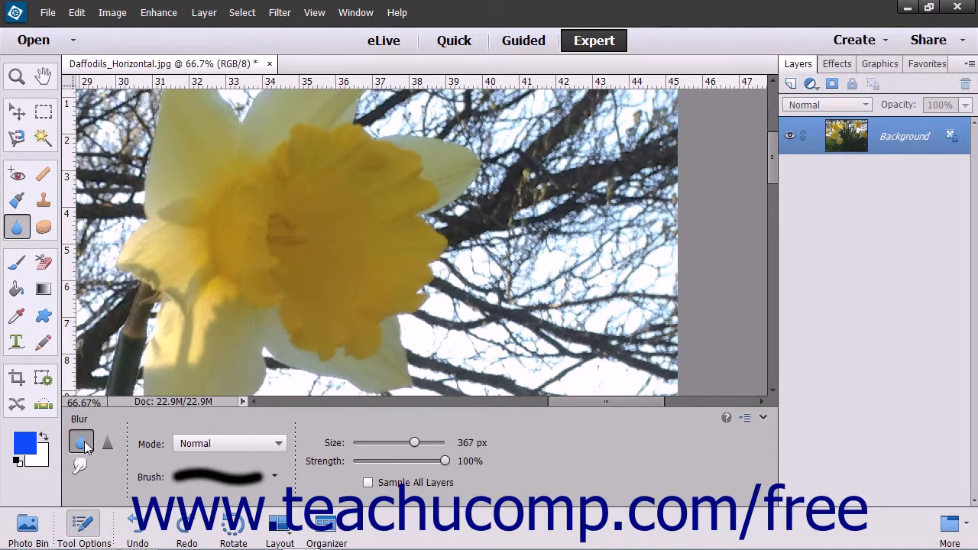
pyautogui.click(107, 443)
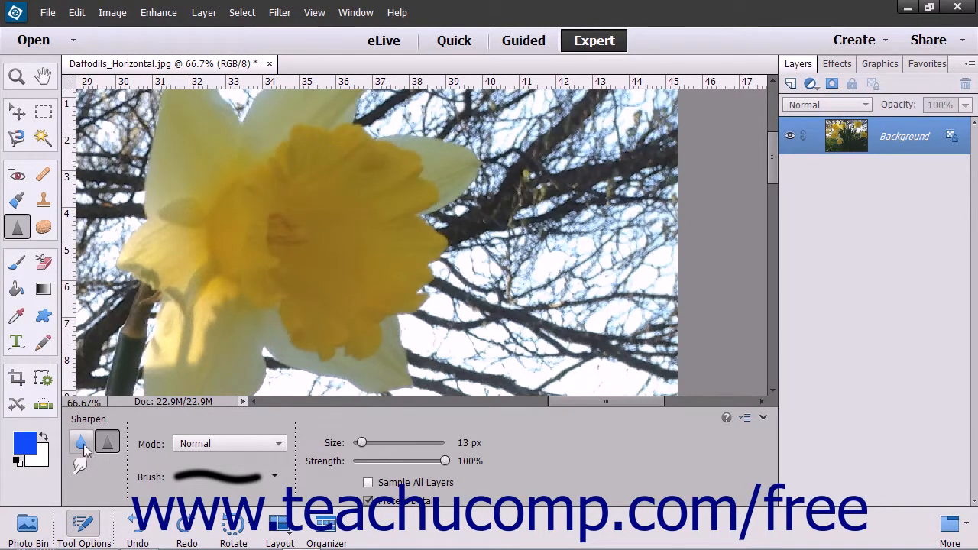
pyautogui.click(81, 442)
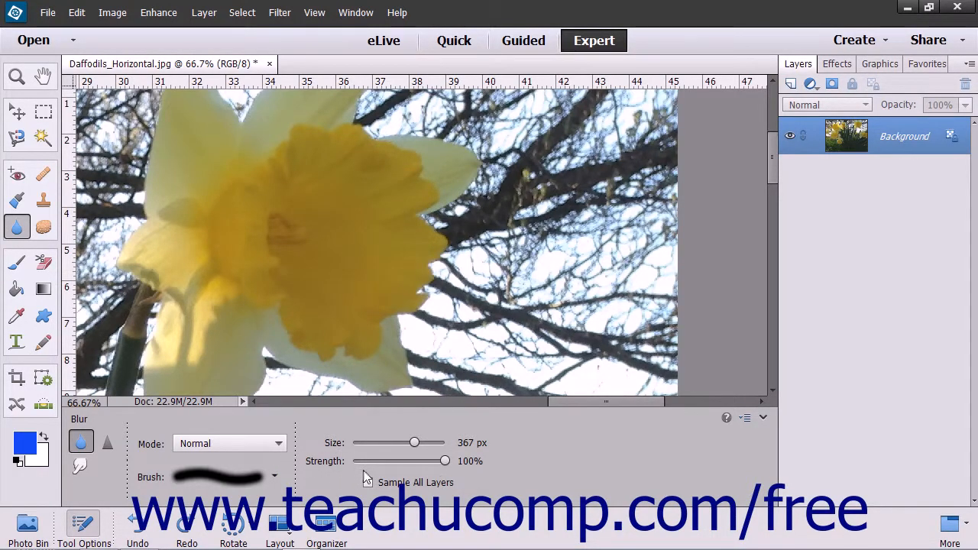
pyautogui.moveTo(367, 482)
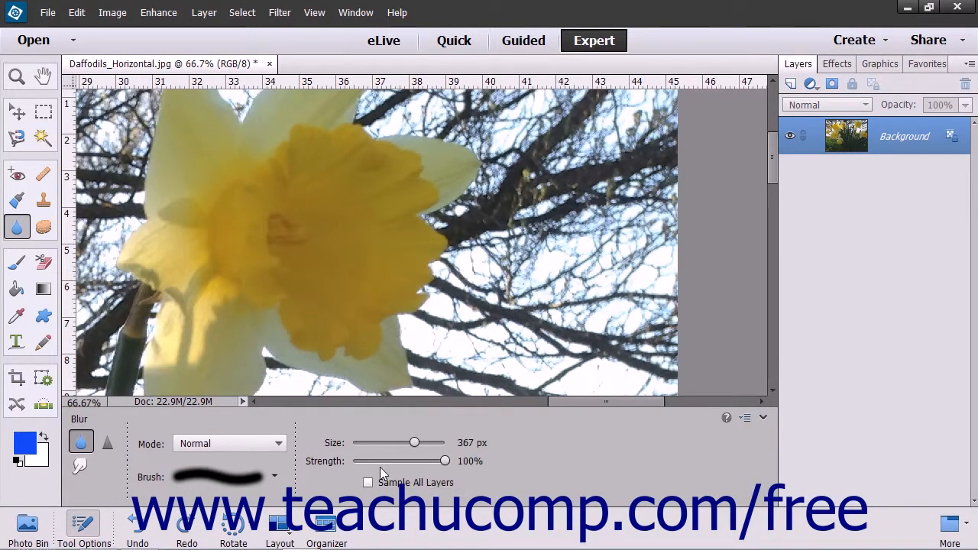
pyautogui.moveTo(586, 264)
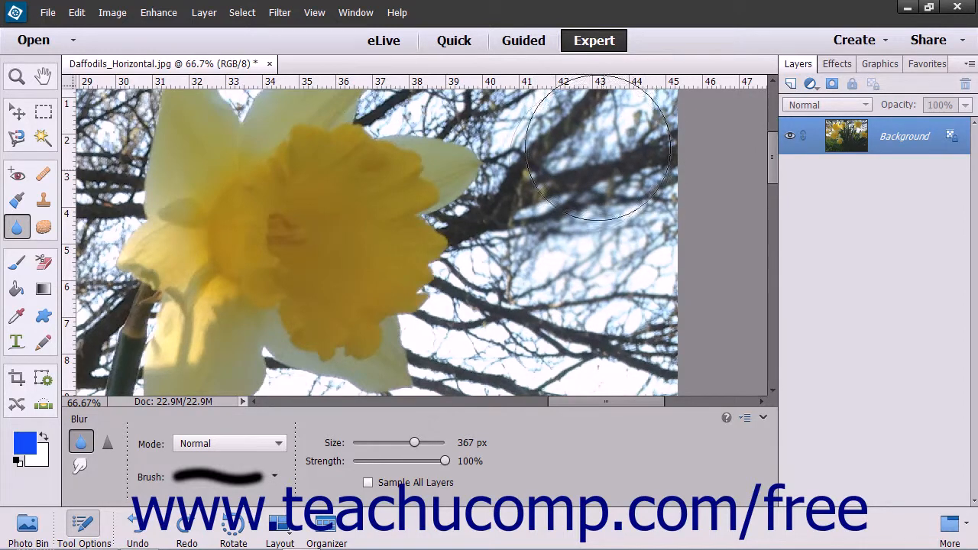
# Switch to the Sharpen Tool at 101 px for the daffodil's centre.
pyautogui.click(108, 442)
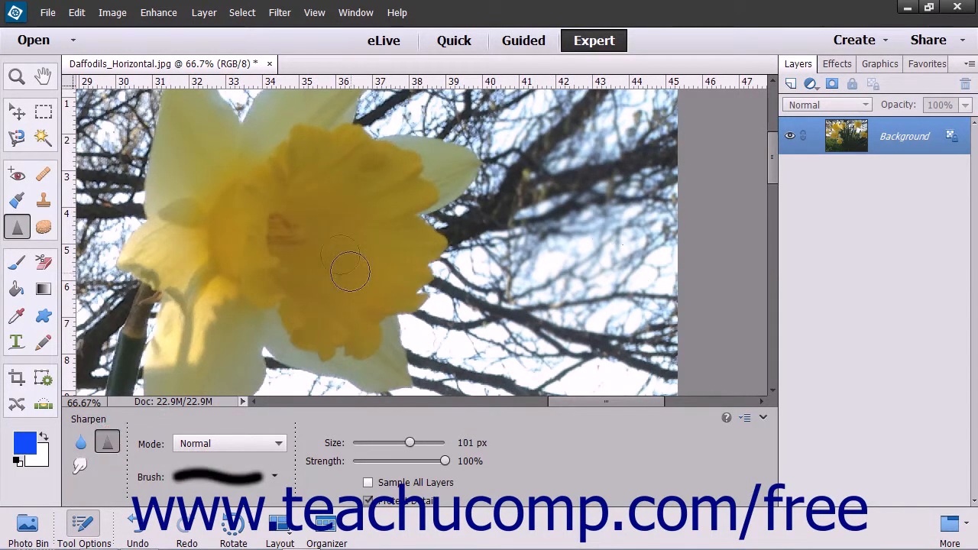